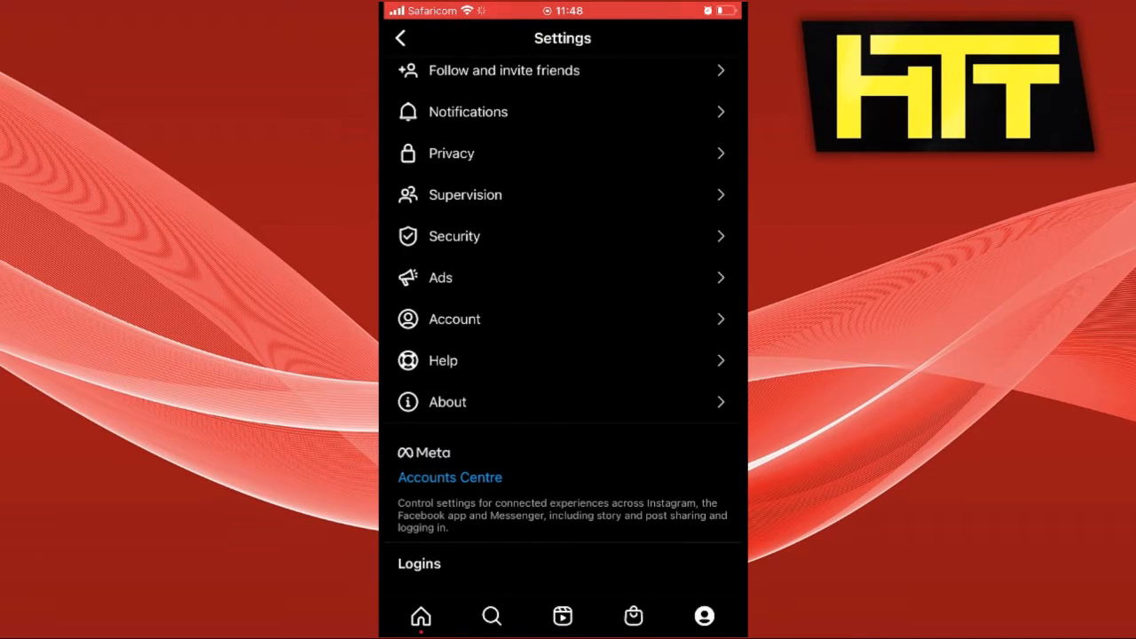
From the profile, reach Settings and search 'dow' to find Download your data
click(402, 37)
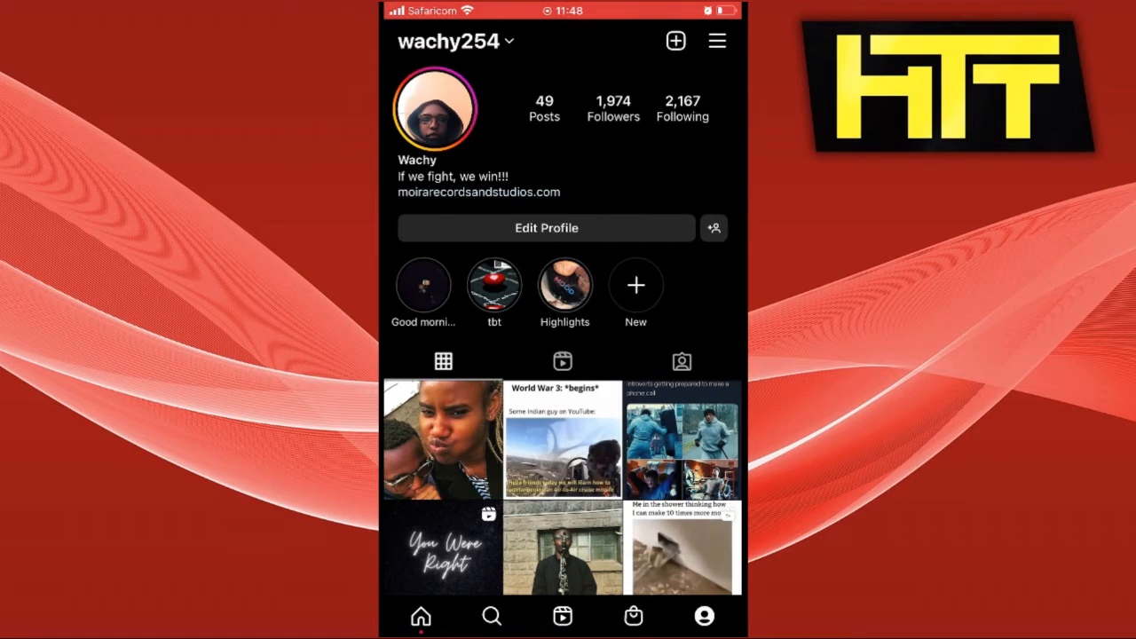
click(717, 41)
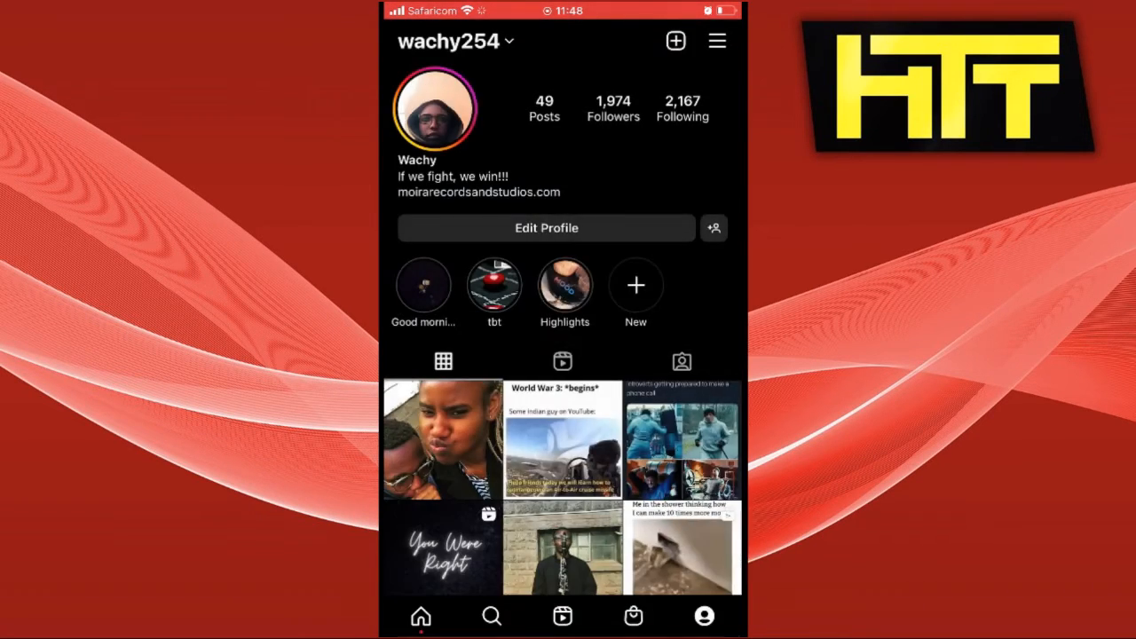
click(717, 41)
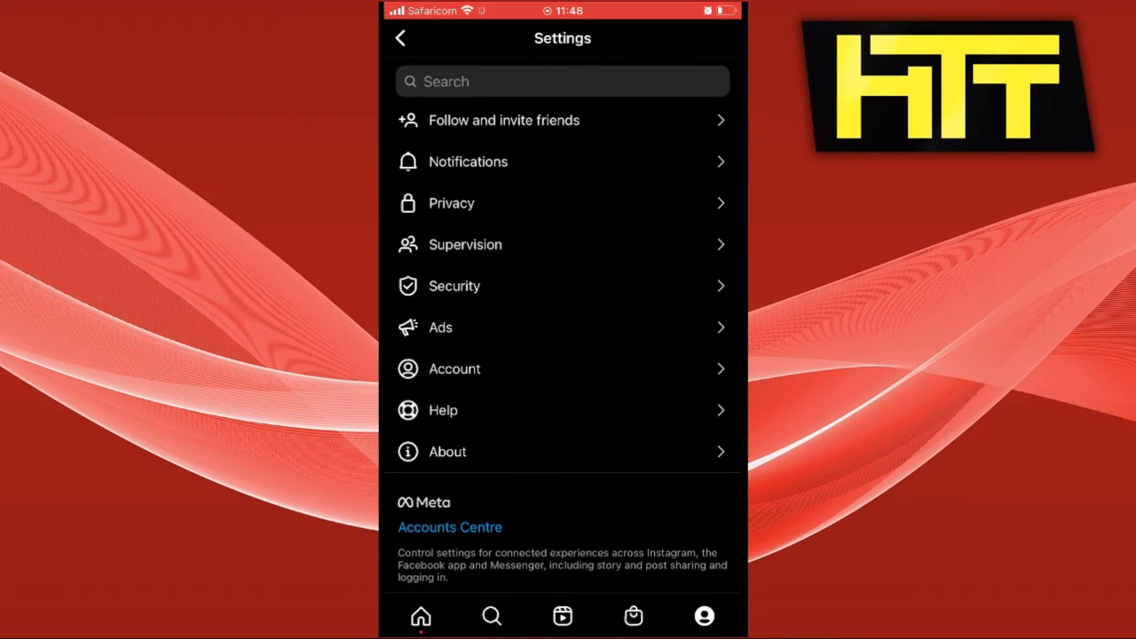
click(533, 81)
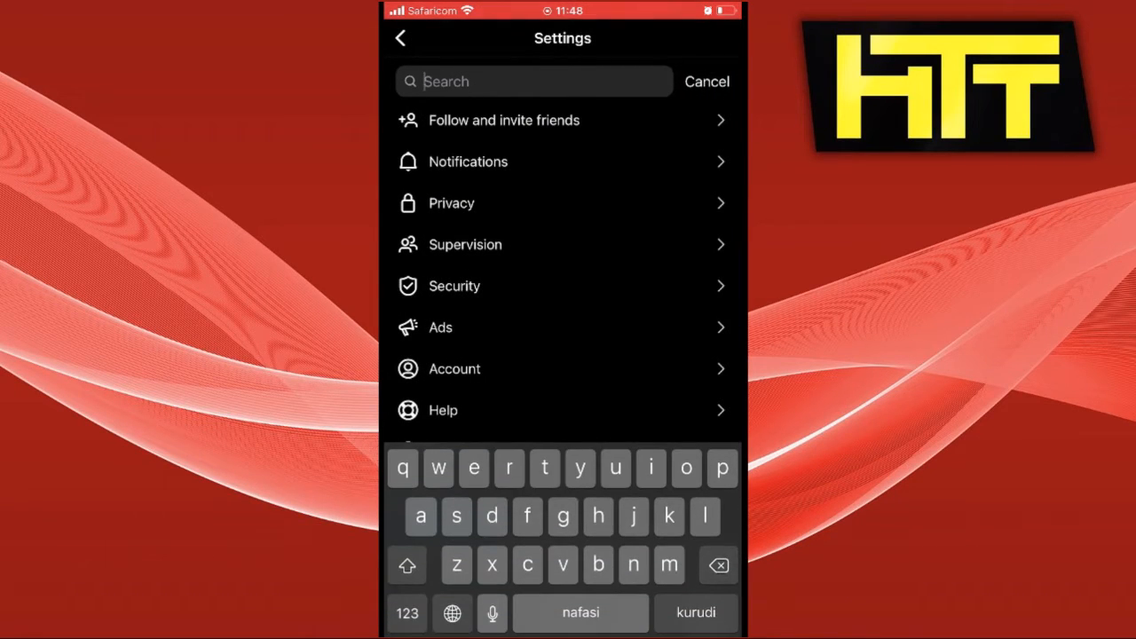
text(dow)
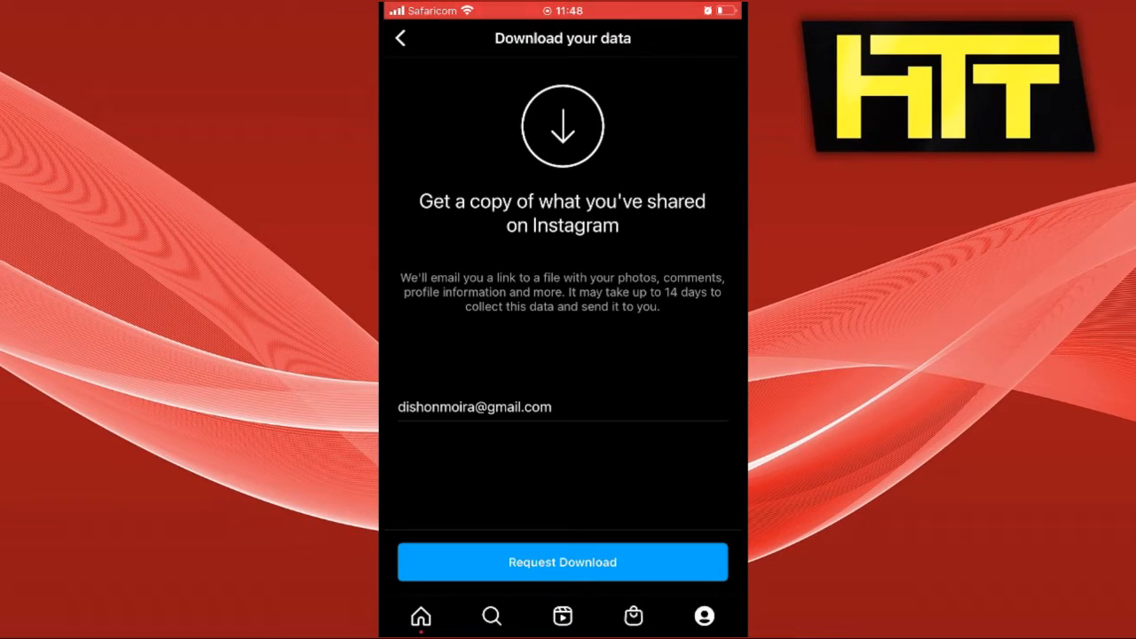
Request the data download, confirm with the account password, and acknowledge 'Download requested'
click(561, 561)
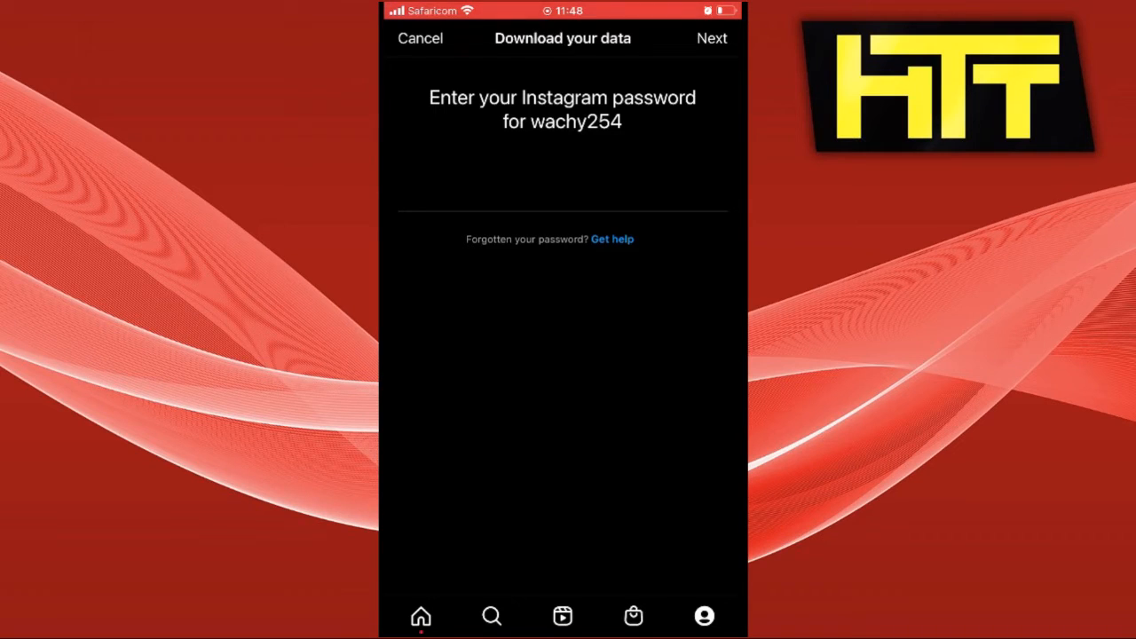
click(711, 38)
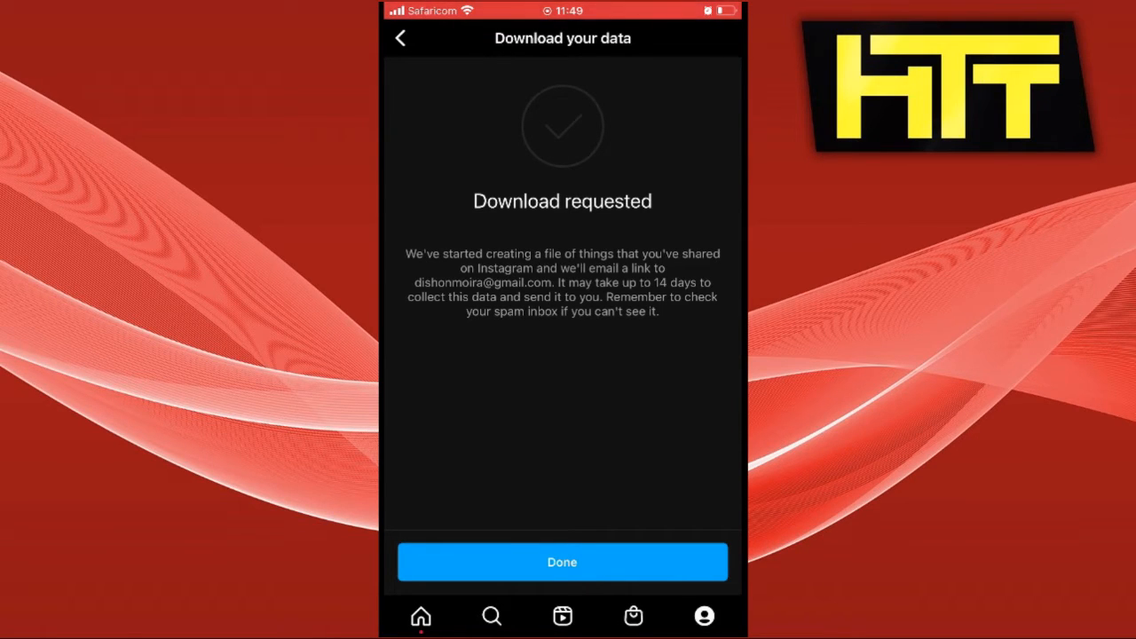
click(561, 561)
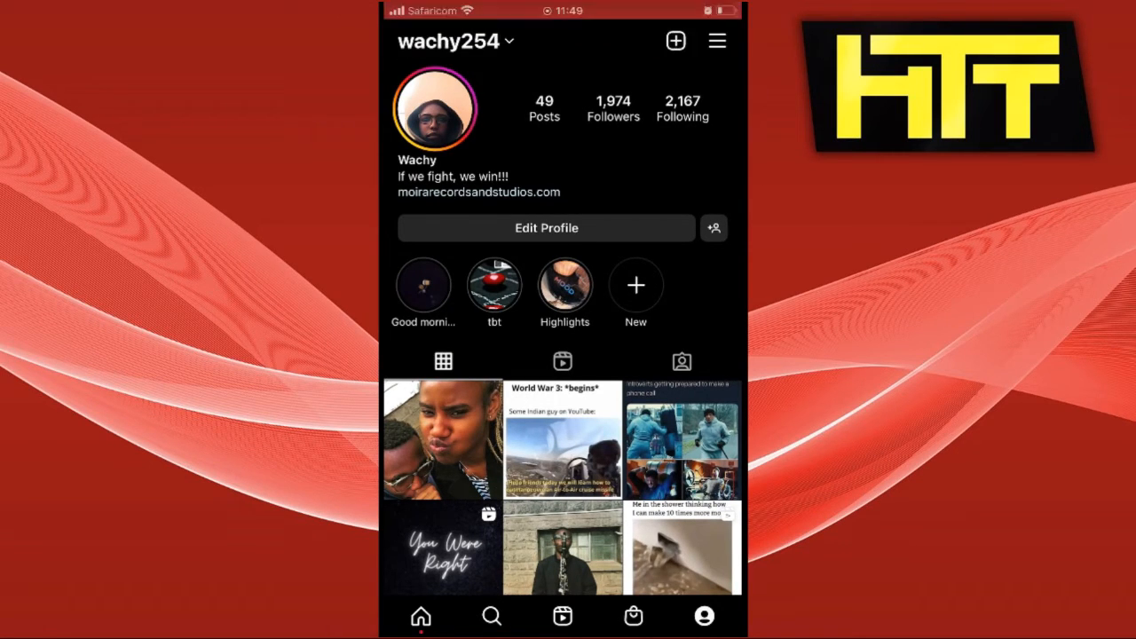
Bring up the profile's options list with Settings, Your activity and Archive
click(717, 41)
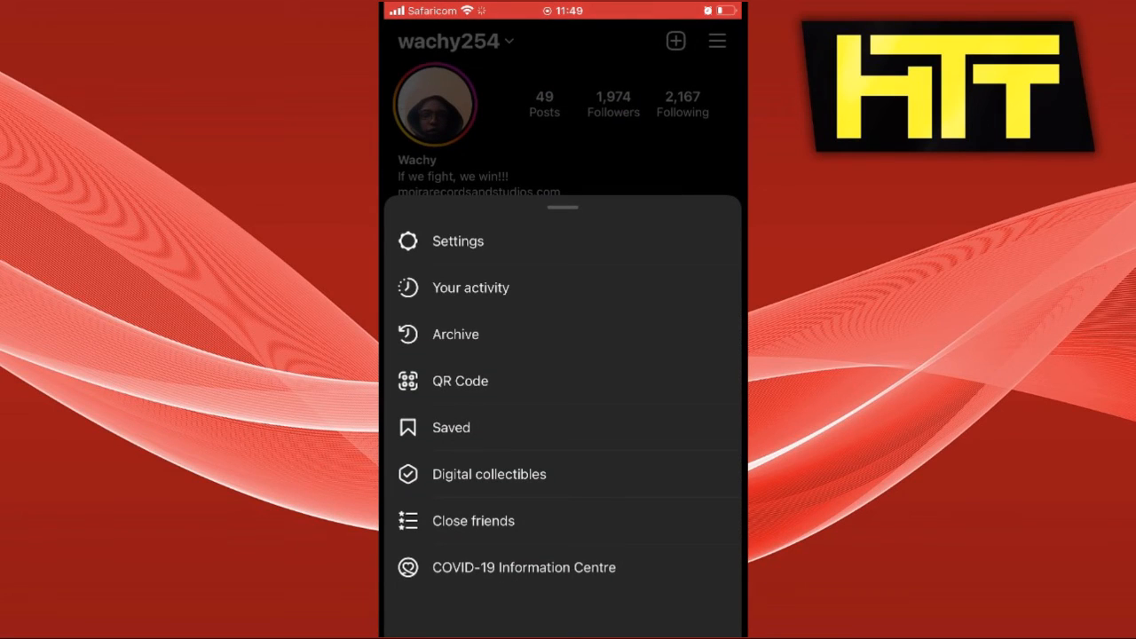
Search Settings for 'do' so Download your information appears as the match
click(458, 242)
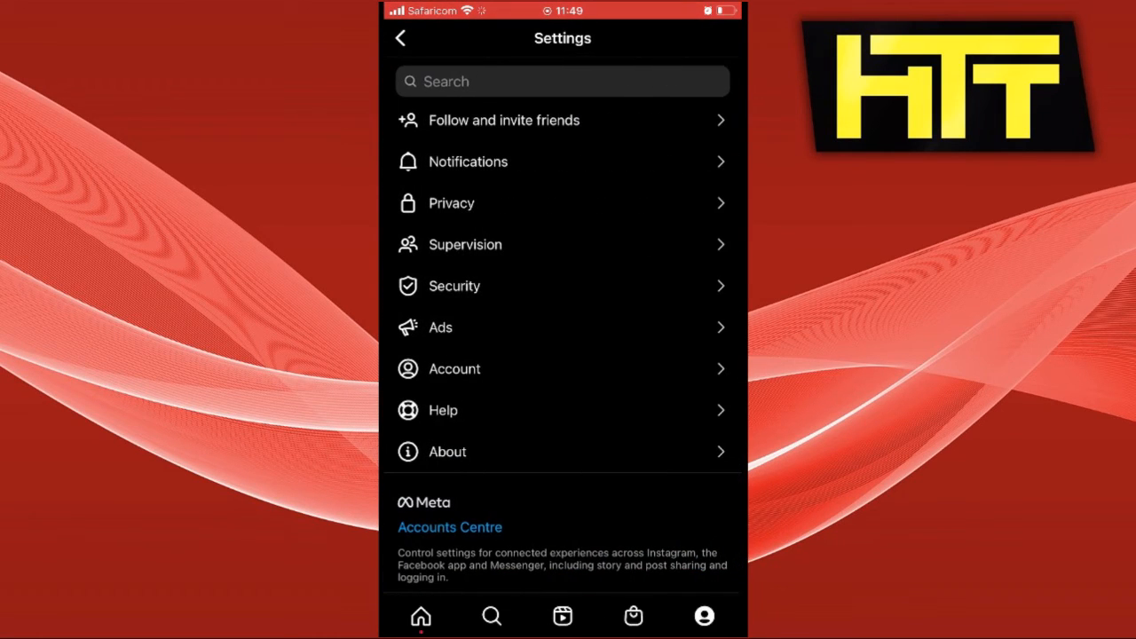
click(533, 82)
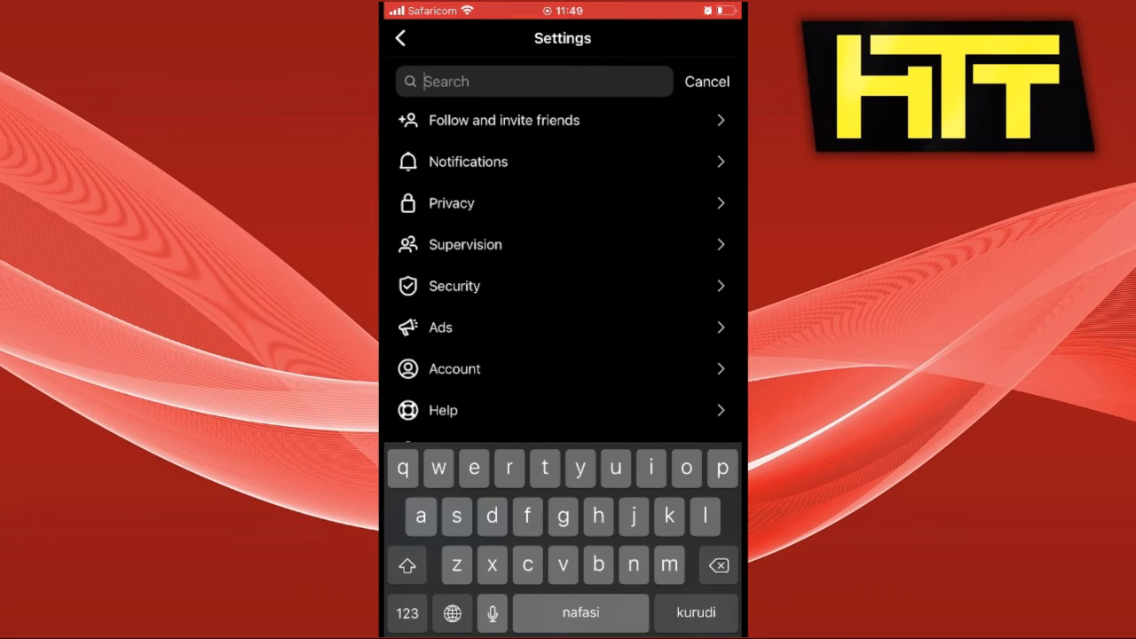
text(do)
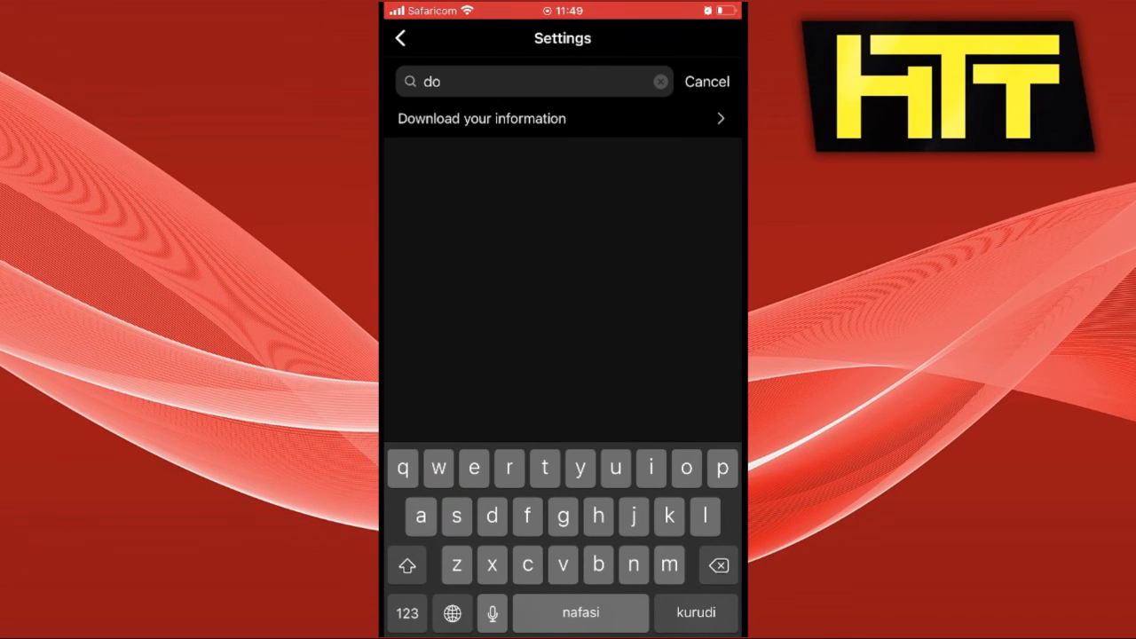